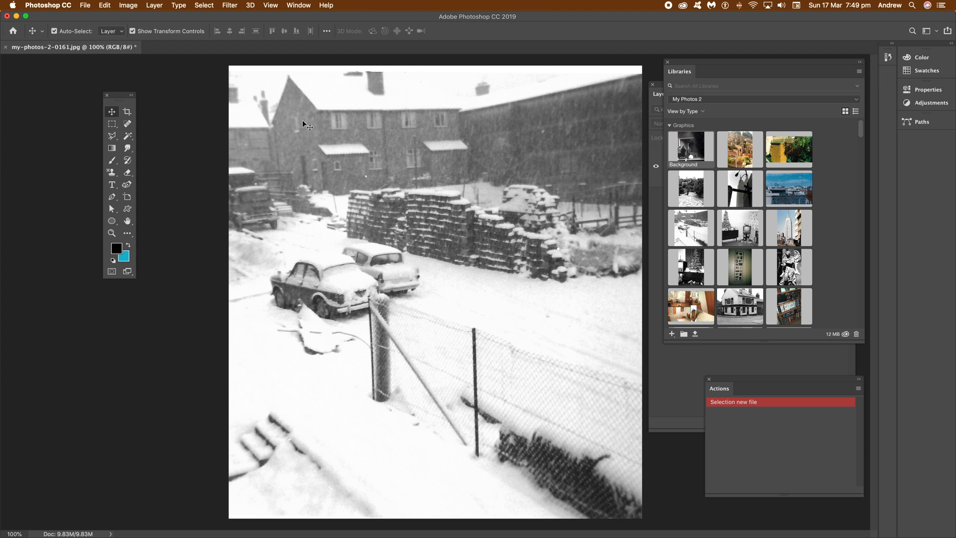
{"action": "mouse_move", "coordinate": [105, 6]}
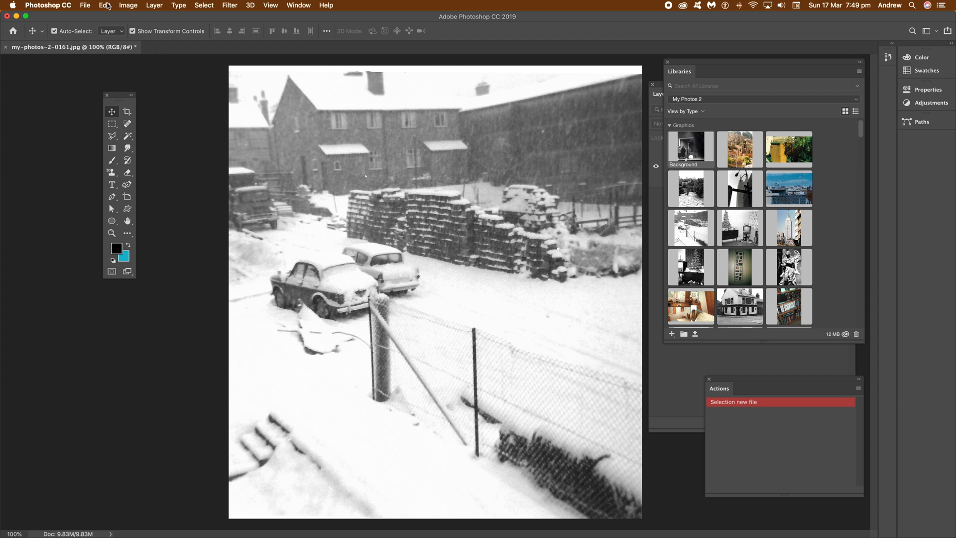
Start duplicating the snowy street photo via Image > Duplicate
{"action": "left_click", "coordinate": [129, 5]}
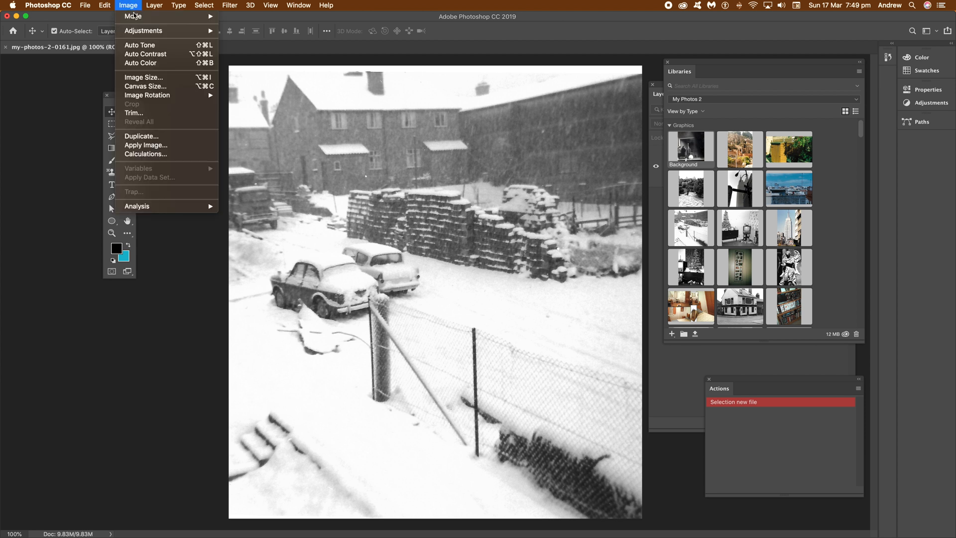
{"action": "left_click", "coordinate": [141, 137]}
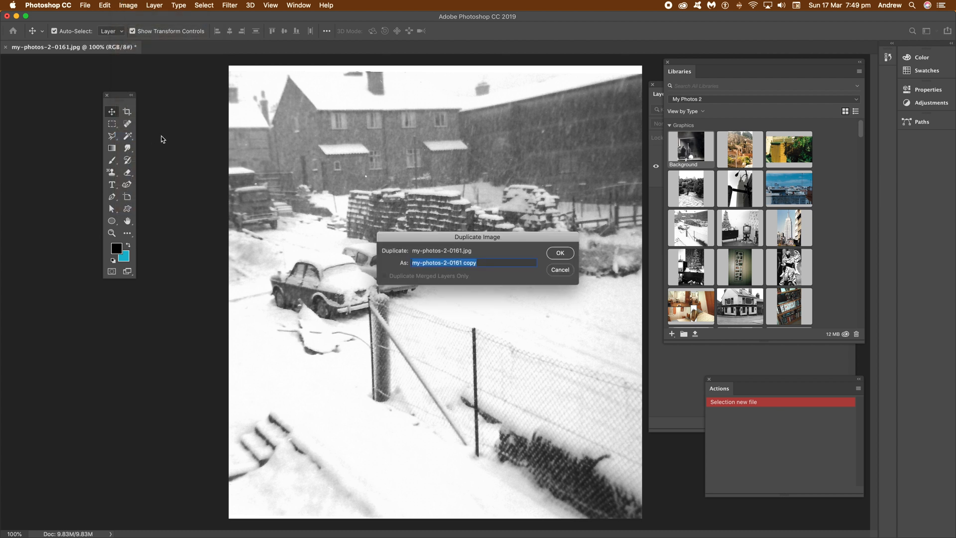
Confirm the duplicate and fill the copy with black
{"action": "left_click", "coordinate": [559, 252]}
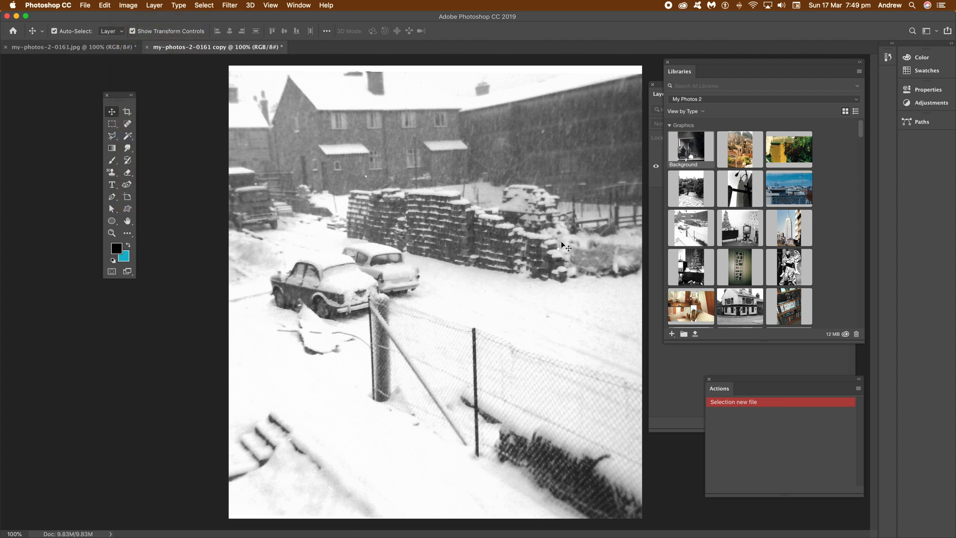
{"action": "mouse_move", "coordinate": [238, 112]}
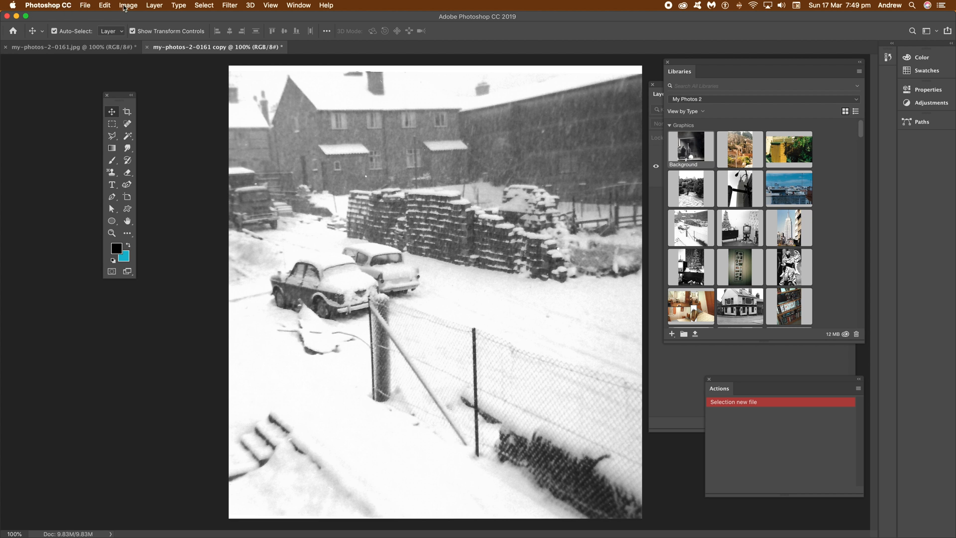
{"action": "left_click", "coordinate": [104, 5]}
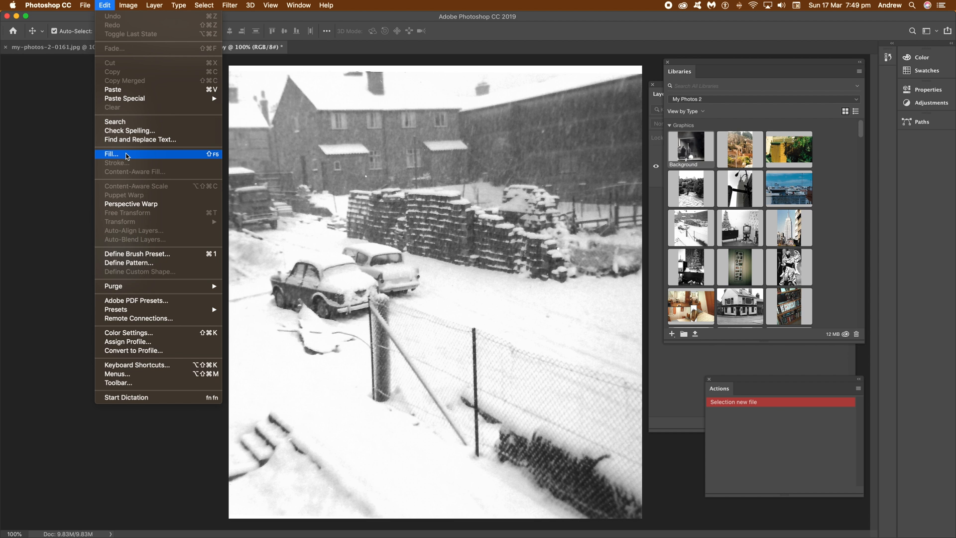
{"action": "left_click", "coordinate": [112, 153]}
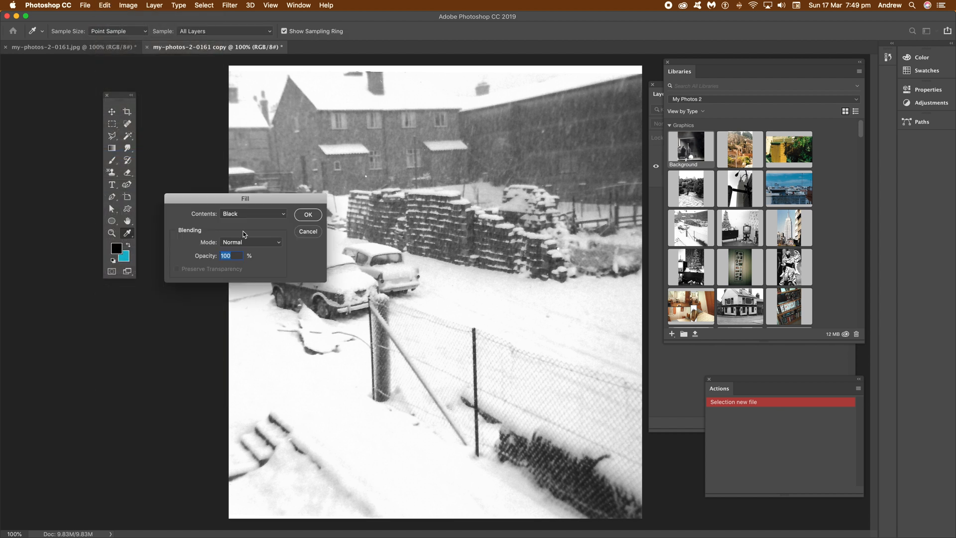
{"action": "left_click", "coordinate": [308, 215]}
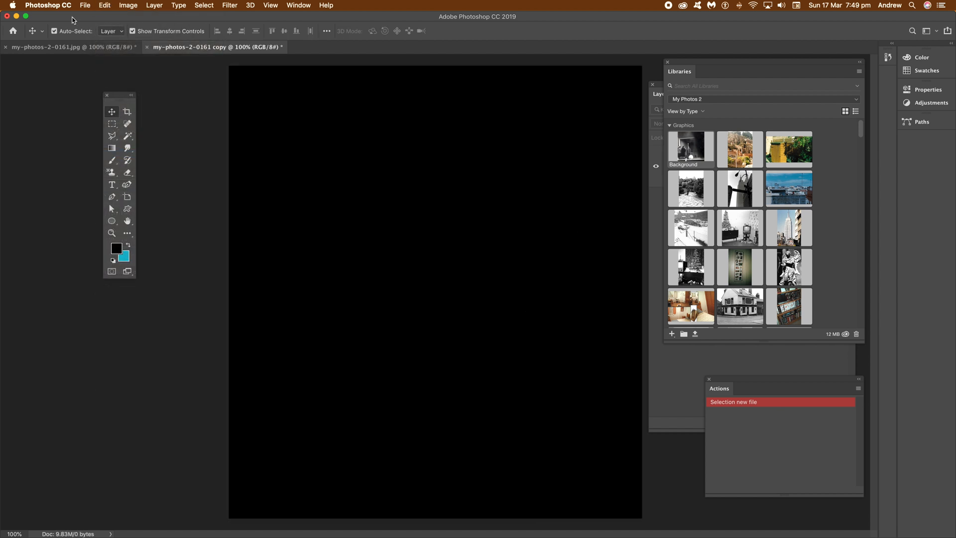
Fade the black fill to 85% opacity so the photo shows dimly
{"action": "left_click", "coordinate": [104, 5]}
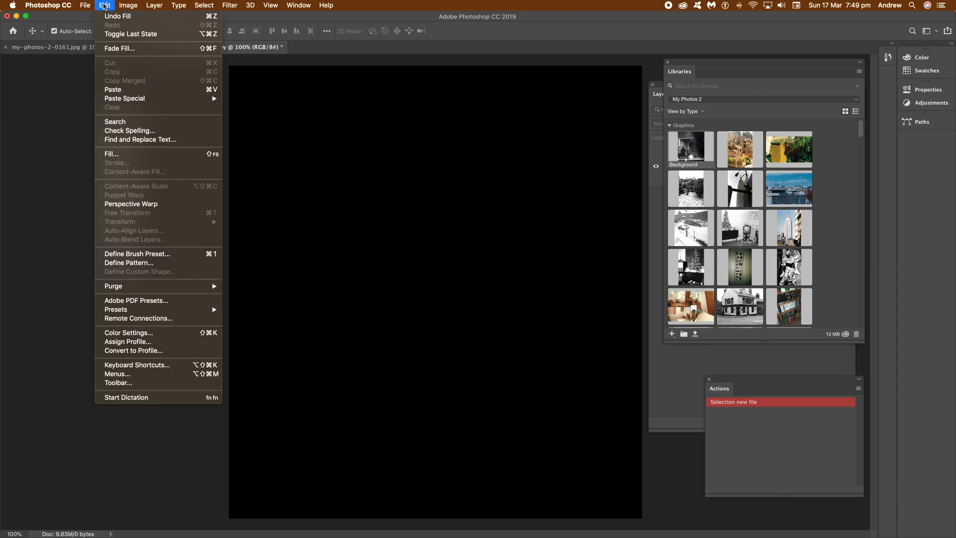
{"action": "mouse_move", "coordinate": [120, 48]}
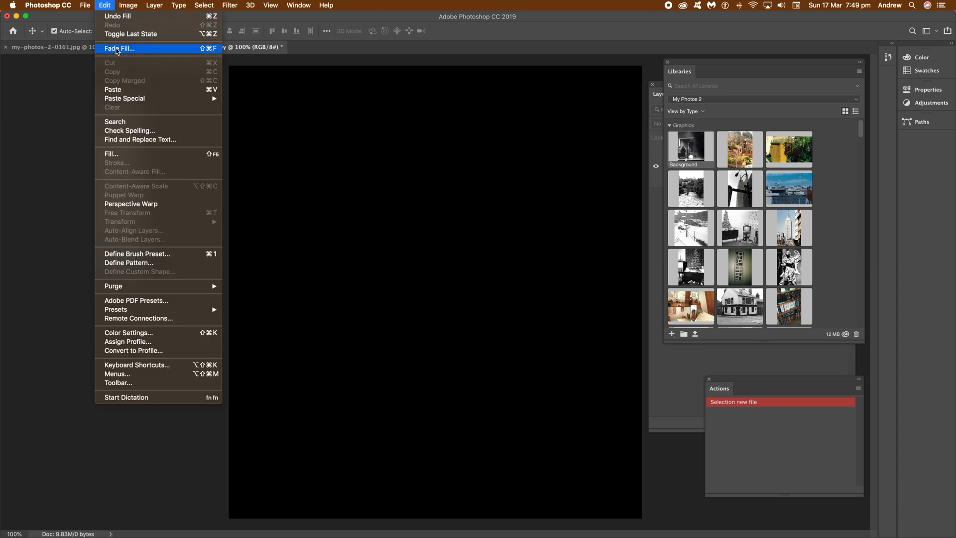
{"action": "left_click", "coordinate": [120, 48]}
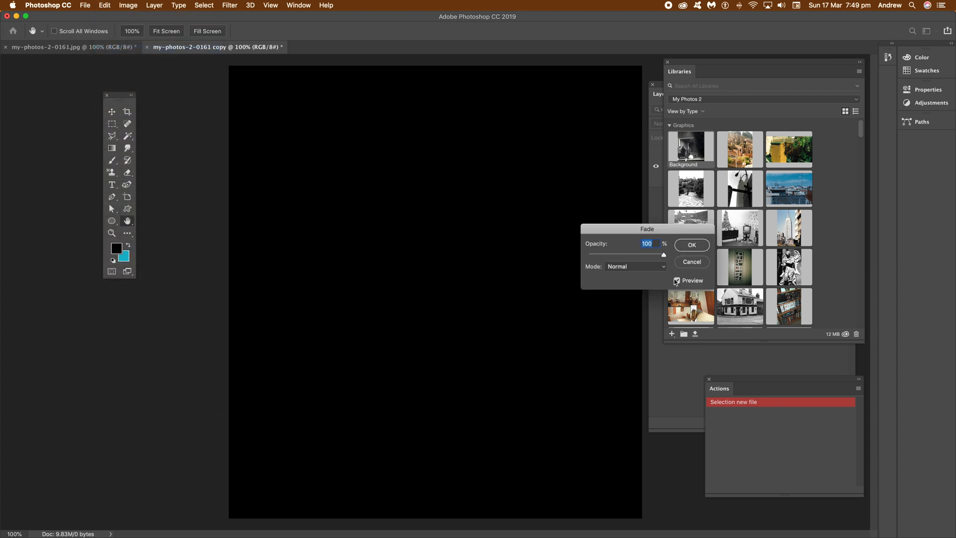
{"action": "left_click_drag", "start_coordinate": [664, 255], "coordinate": [648, 255]}
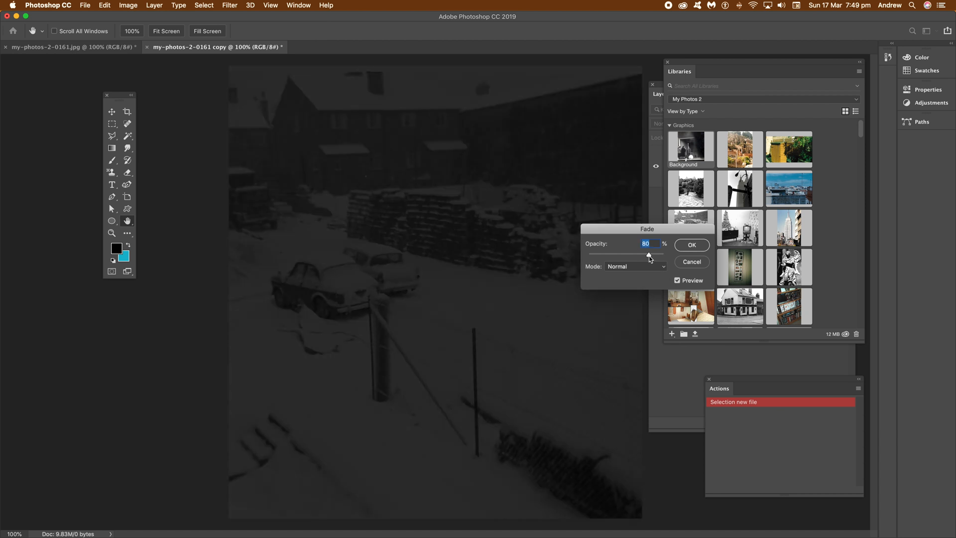
{"action": "left_click_drag", "start_coordinate": [649, 254], "coordinate": [654, 254]}
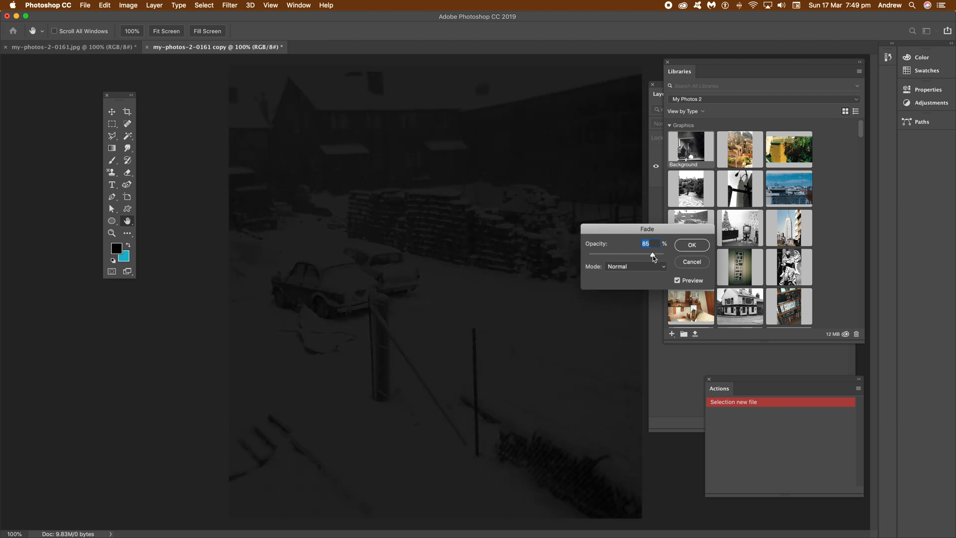
{"action": "left_click", "coordinate": [691, 245]}
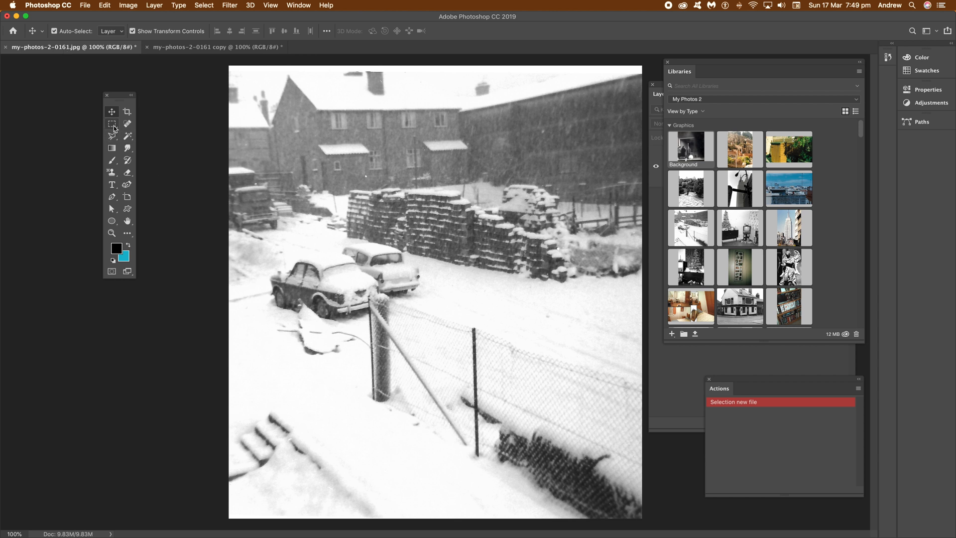
Select a tilted vertical strip down the left-centre of the original photo with the Polygonal Lasso
{"action": "left_click", "coordinate": [111, 123]}
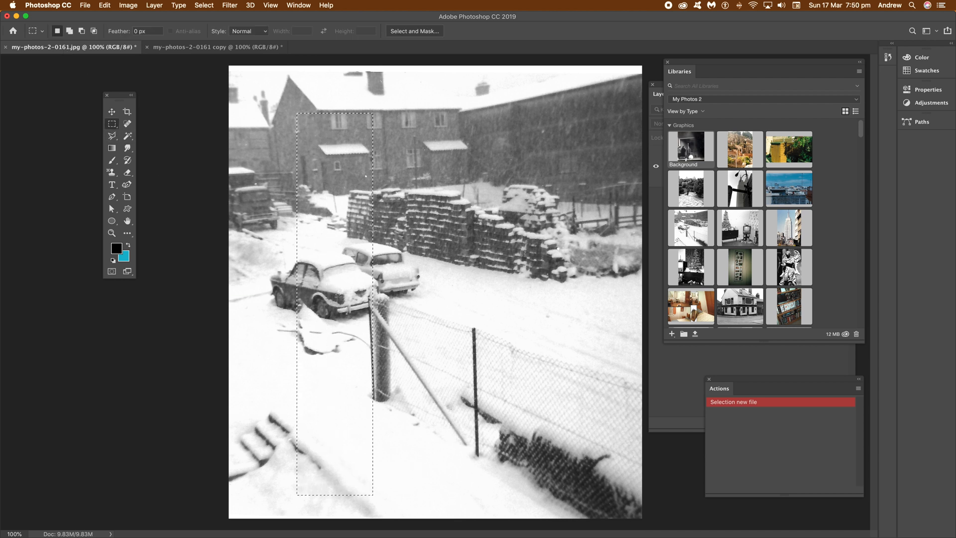
{"action": "left_click", "coordinate": [113, 123]}
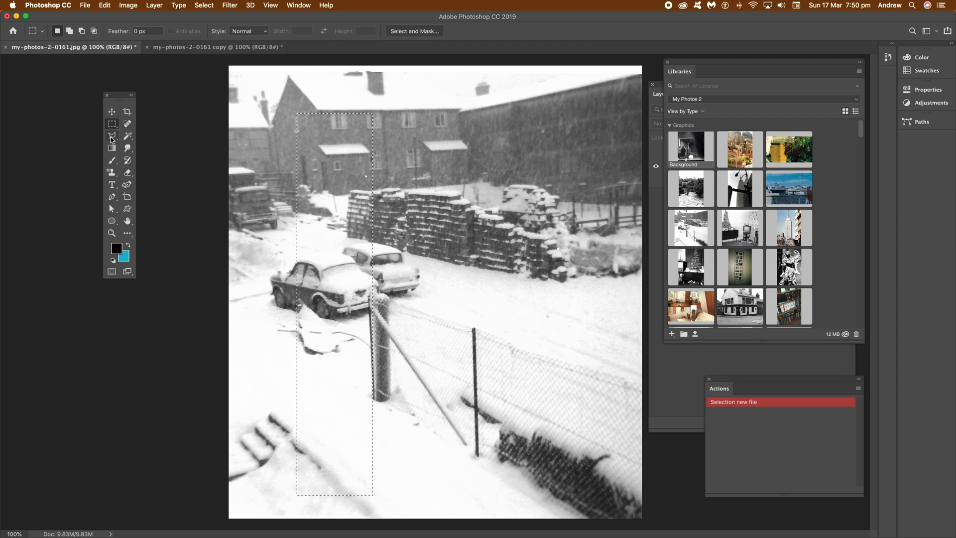
{"action": "left_click", "coordinate": [113, 135]}
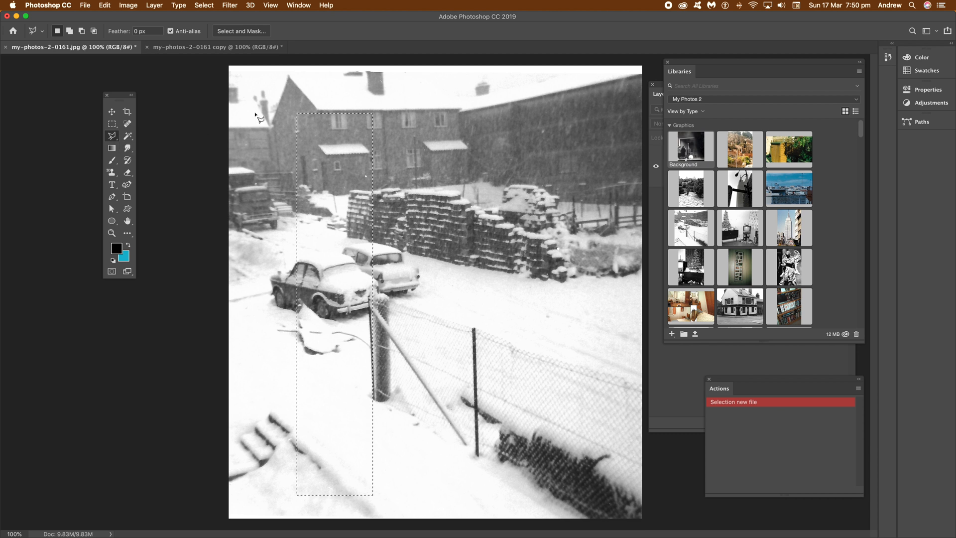
{"action": "left_click_drag", "start_coordinate": [259, 116], "coordinate": [284, 485]}
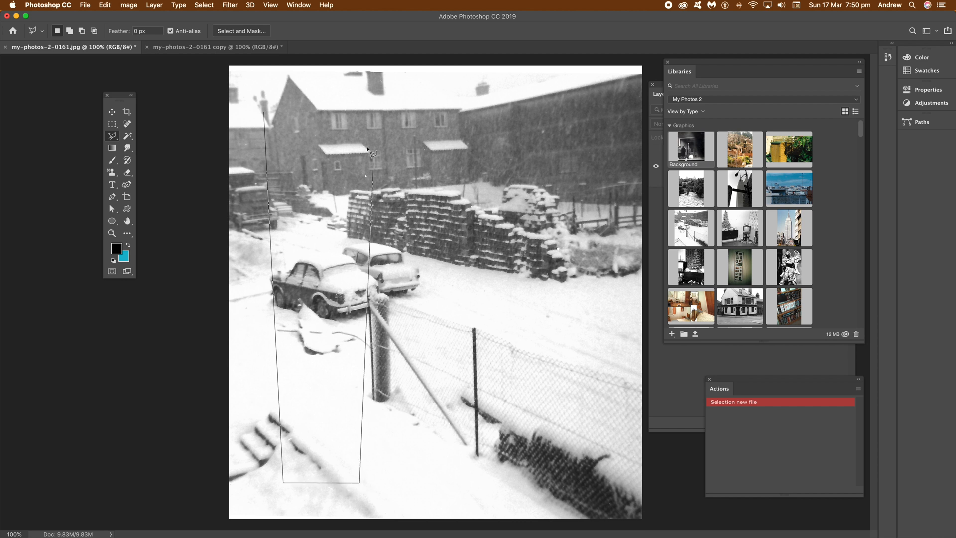
{"action": "left_click", "coordinate": [273, 114]}
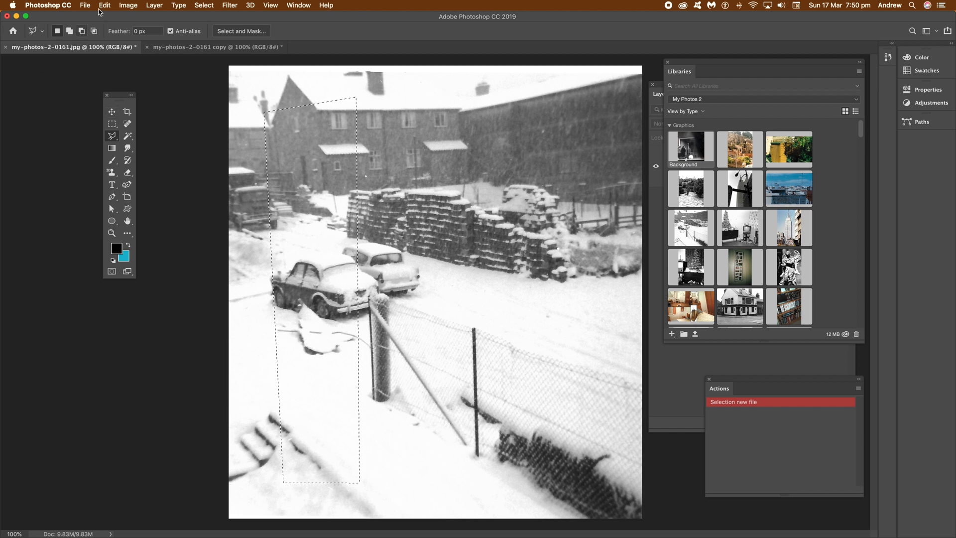
Copy the strip, paste it into the darkened copy and move it toward the left
{"action": "left_click", "coordinate": [103, 5]}
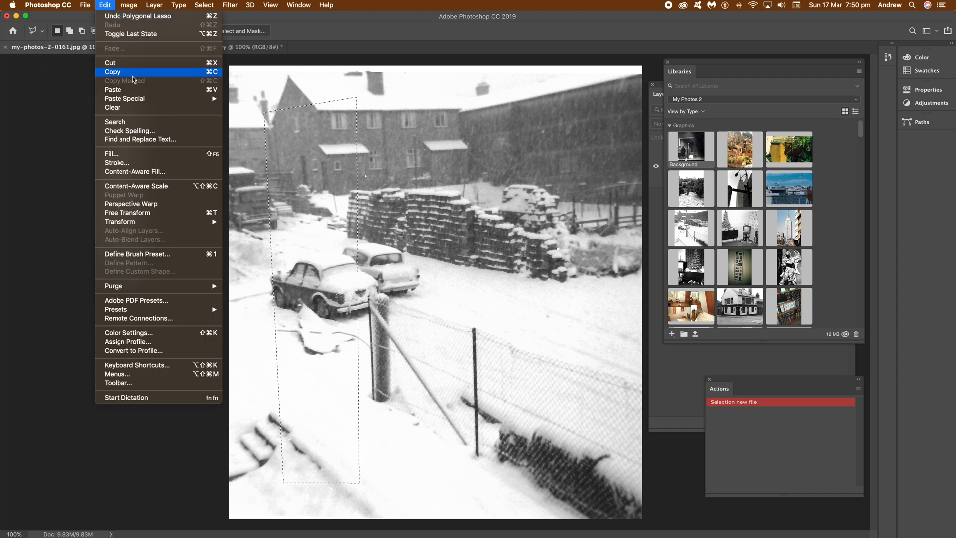
{"action": "left_click", "coordinate": [112, 72]}
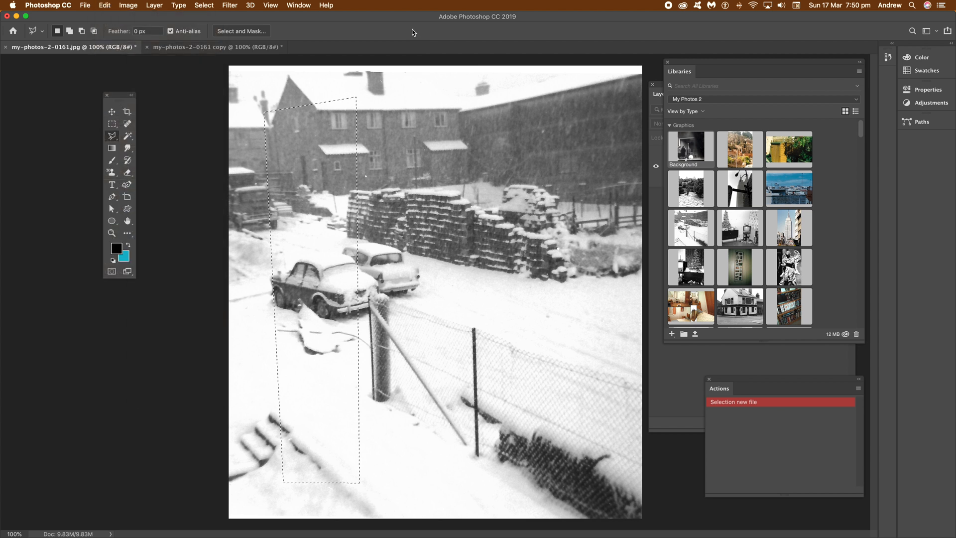
{"action": "left_click", "coordinate": [213, 47]}
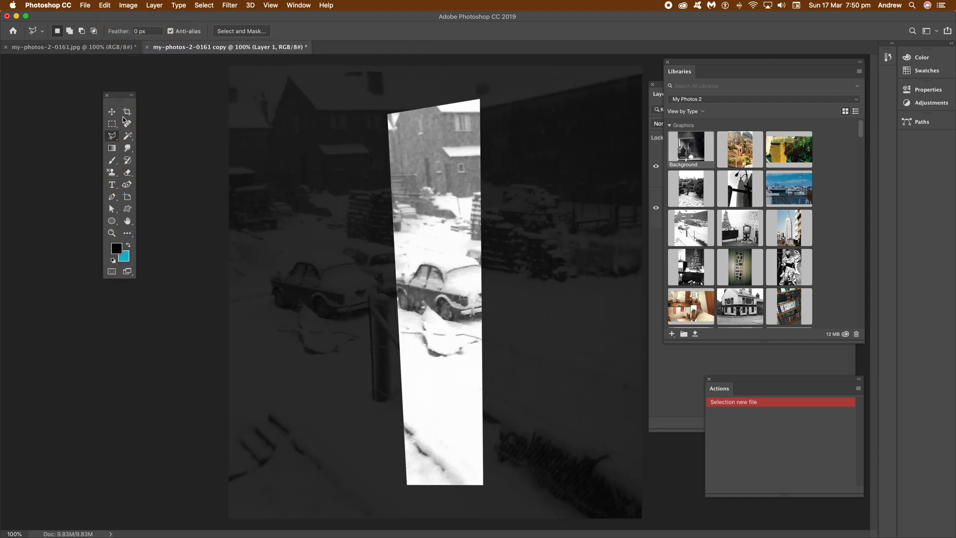
{"action": "left_click_drag", "start_coordinate": [446, 281], "coordinate": [330, 293]}
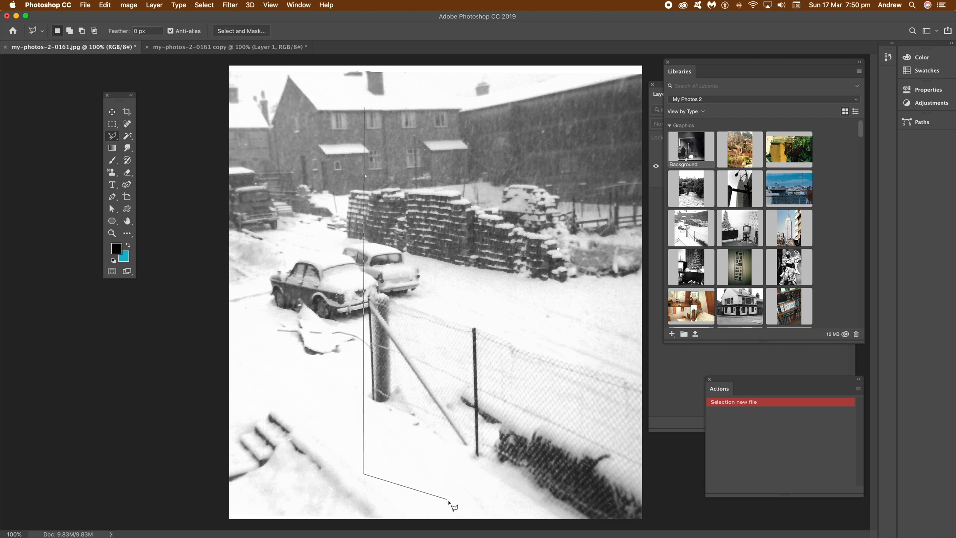
Finish the second strip, paste it beside the first and select Layer 2 for styling
{"action": "left_click", "coordinate": [378, 105]}
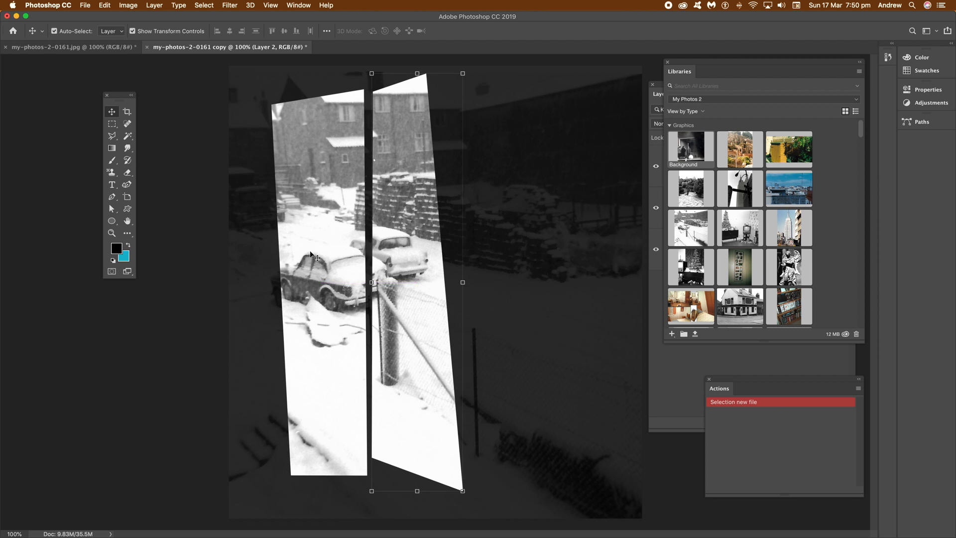
{"action": "left_click", "coordinate": [661, 94]}
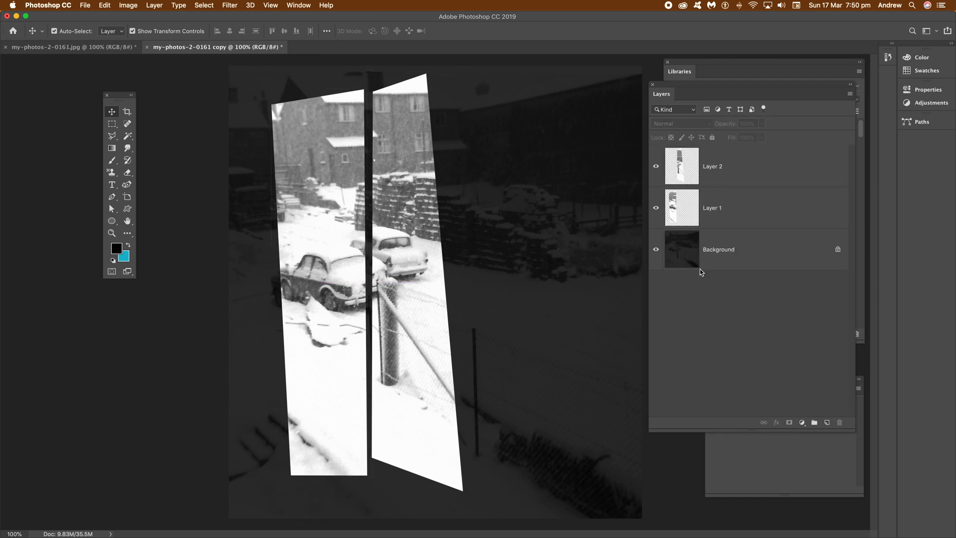
{"action": "left_click", "coordinate": [711, 166]}
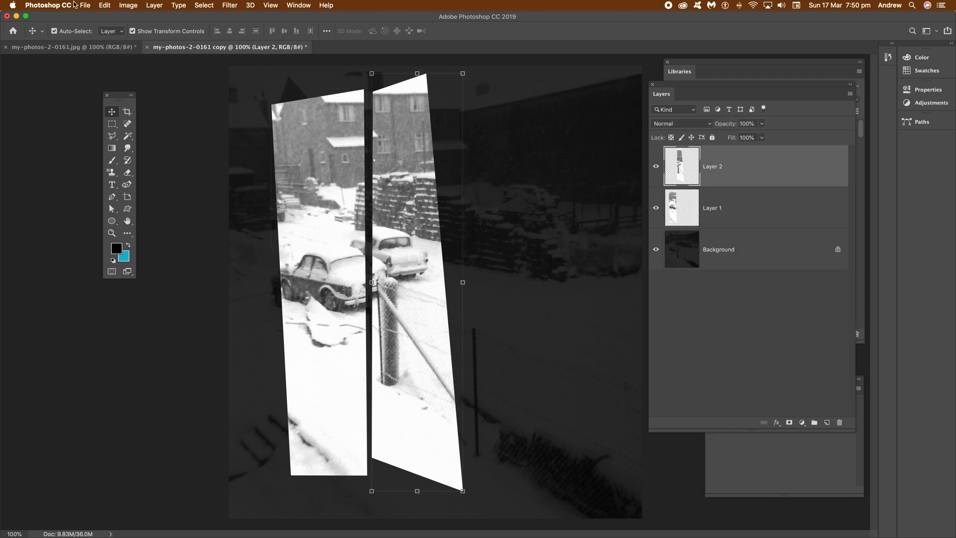
{"action": "left_click", "coordinate": [154, 5]}
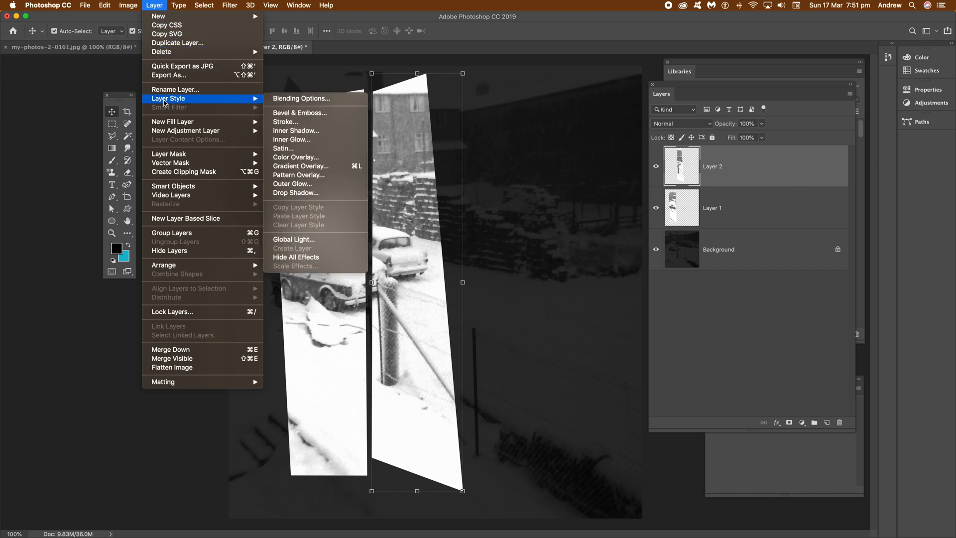
Add a soft drop shadow to the Layer 2 strip
{"action": "left_click", "coordinate": [296, 192]}
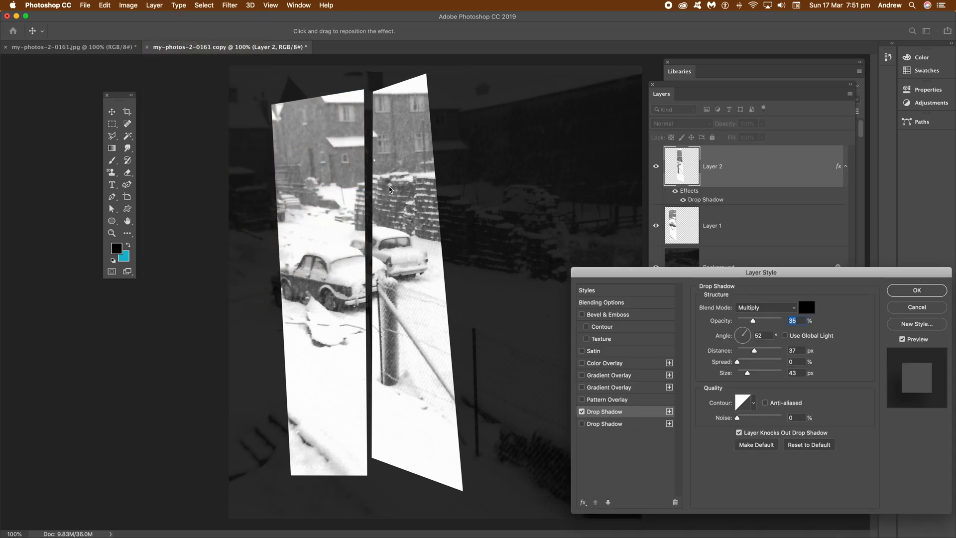
{"action": "mouse_move", "coordinate": [753, 322]}
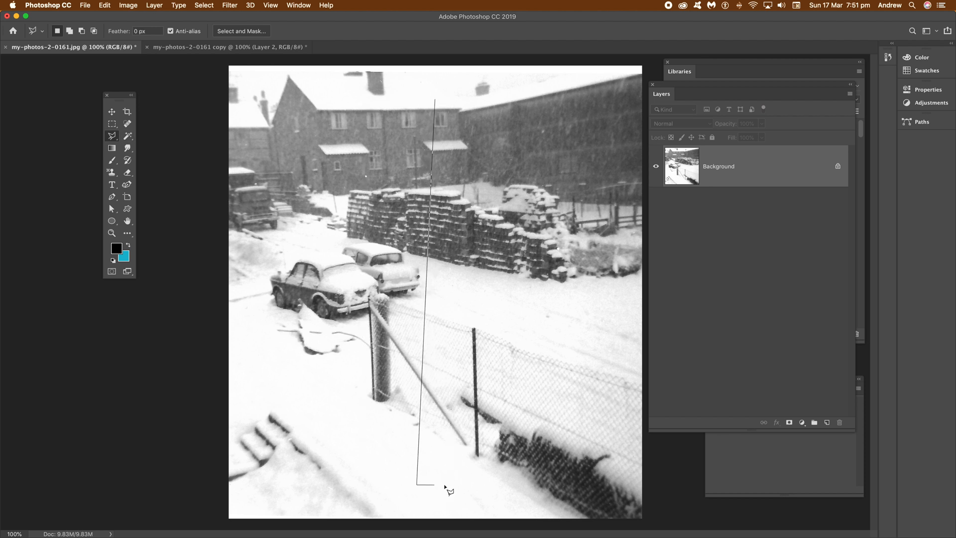
Select a narrow tilted strip through the middle of the original photo and copy it
{"action": "left_click_drag", "start_coordinate": [450, 488], "coordinate": [491, 101]}
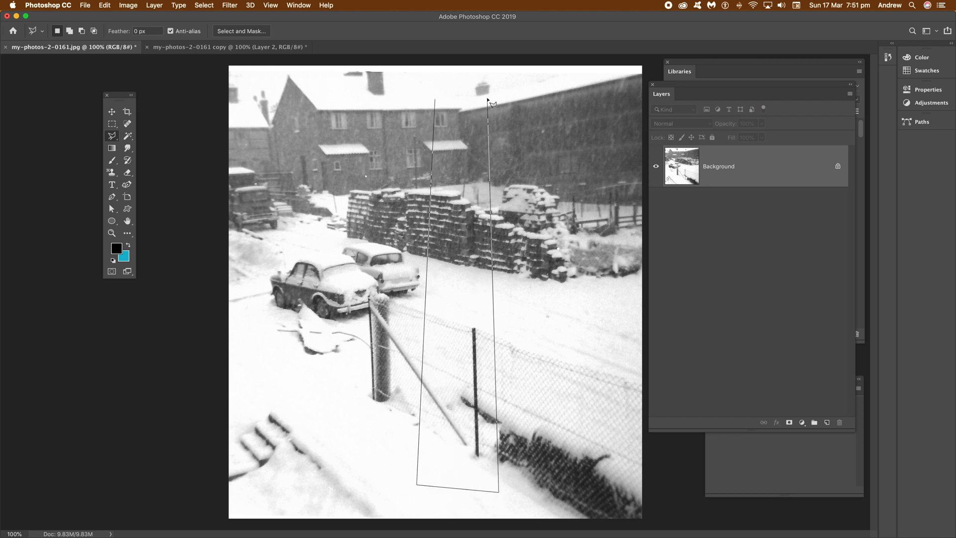
{"action": "left_click", "coordinate": [491, 100]}
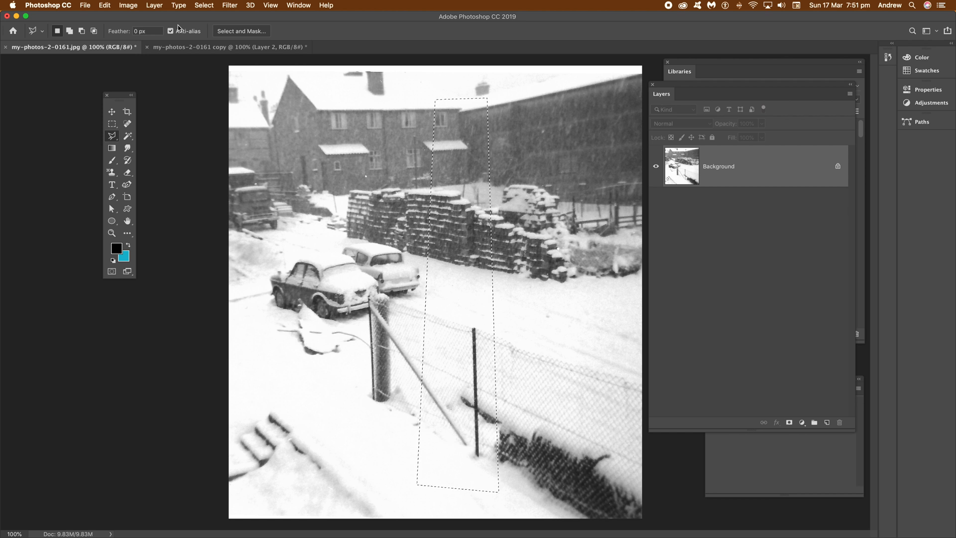
{"action": "left_click", "coordinate": [104, 5]}
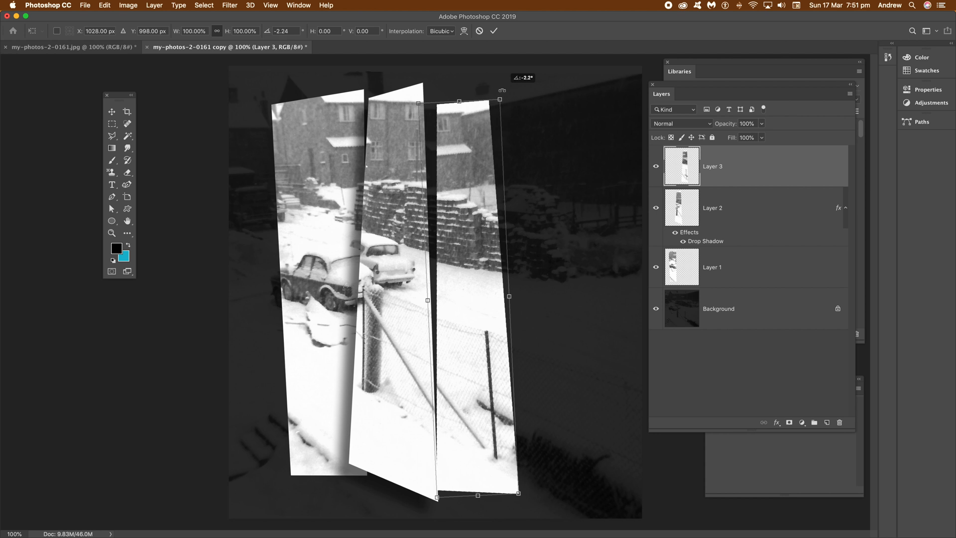
Tilt the pasted Layer 3 strip slightly and give it a drop shadow
{"action": "left_click_drag", "start_coordinate": [498, 92], "coordinate": [509, 101]}
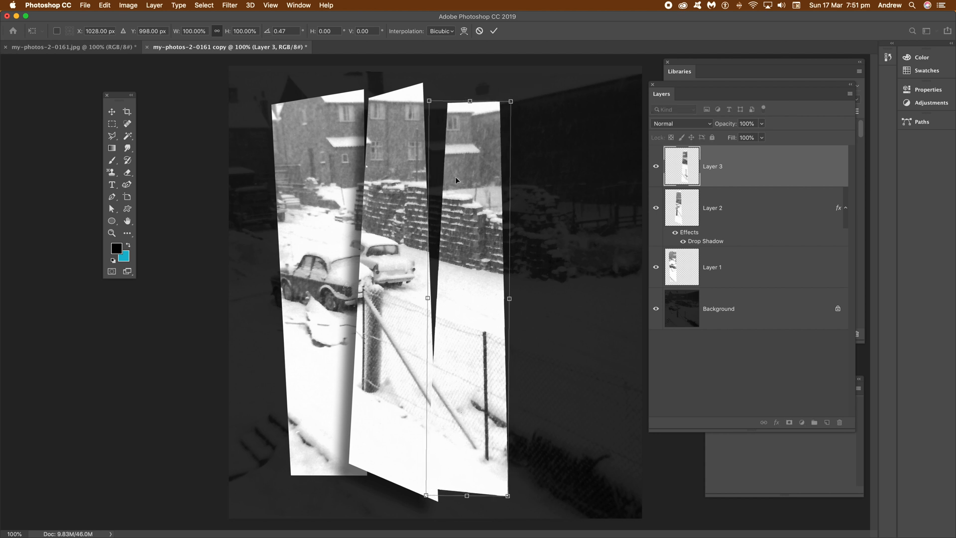
{"action": "left_click", "coordinate": [155, 6]}
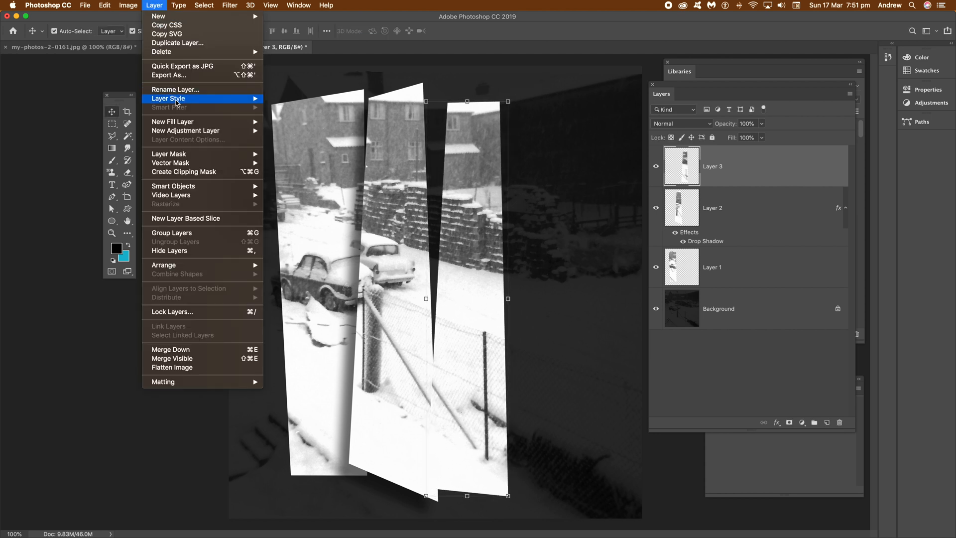
{"action": "left_click", "coordinate": [169, 99]}
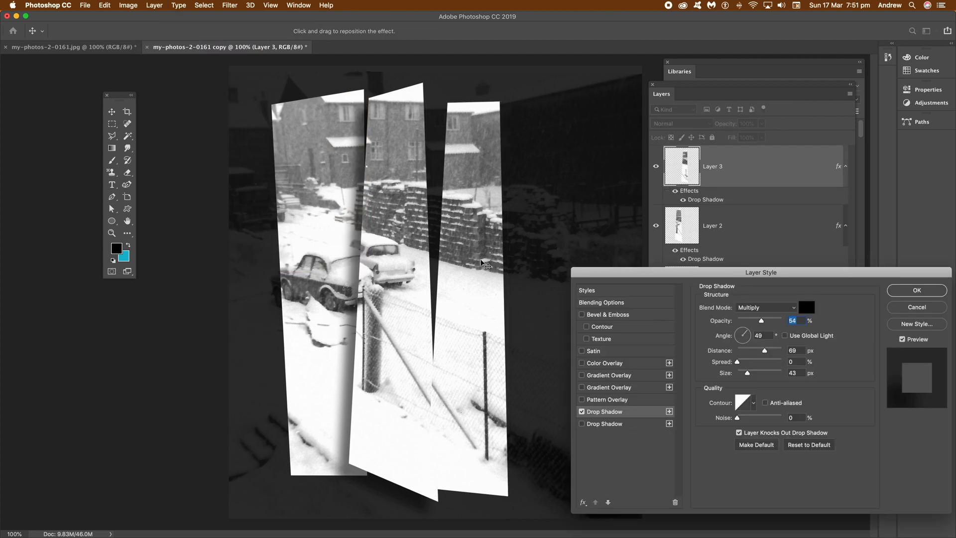
{"action": "left_click", "coordinate": [915, 290]}
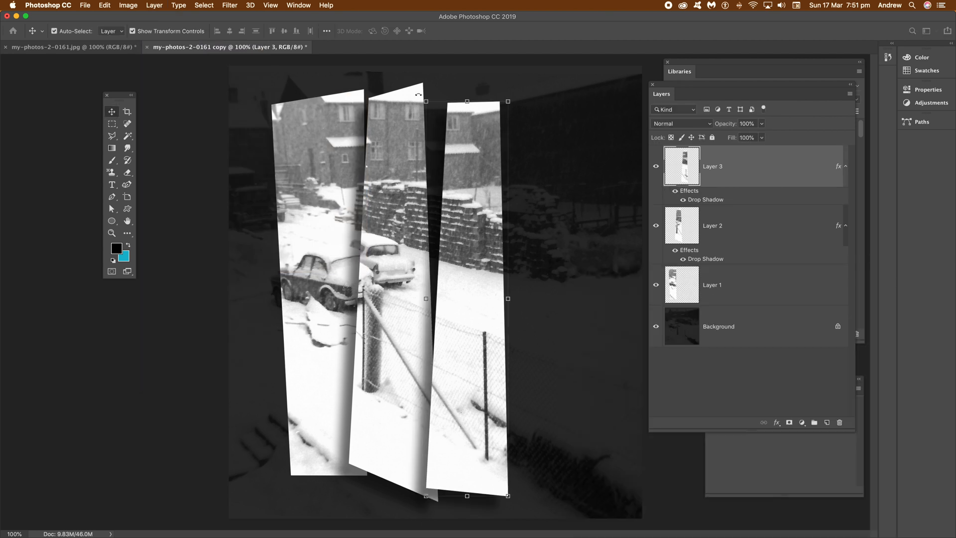
Copy a right-hand strip from the original into the collage and tilt it as Layer 4
{"action": "left_click", "coordinate": [70, 48]}
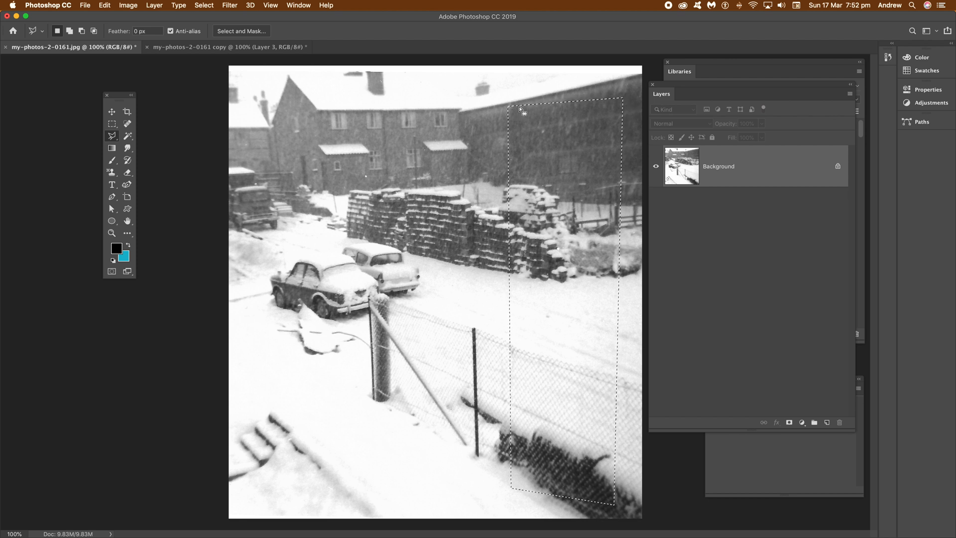
{"action": "left_click", "coordinate": [104, 5]}
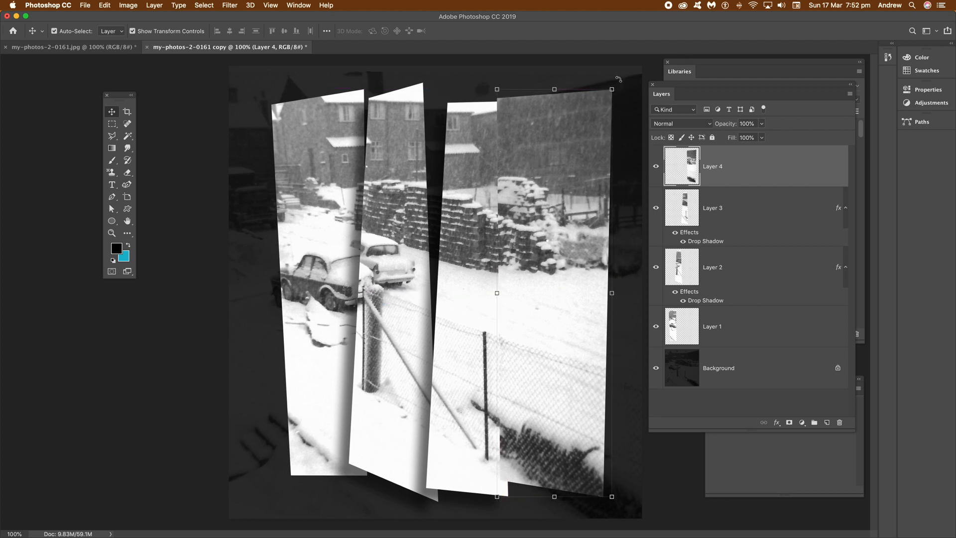
{"action": "left_click_drag", "start_coordinate": [611, 88], "coordinate": [627, 93]}
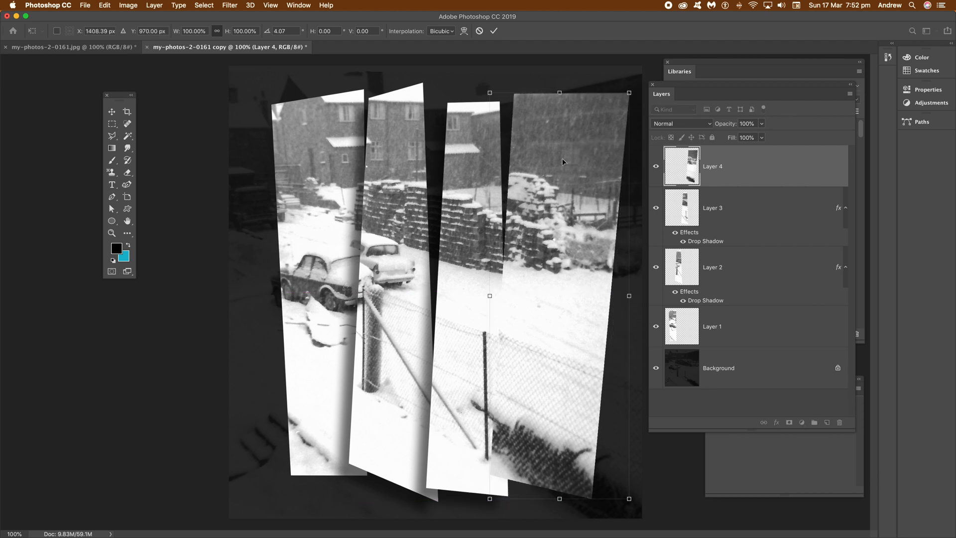
Give the Layer 4 strip a drop shadow
{"action": "left_click", "coordinate": [155, 5]}
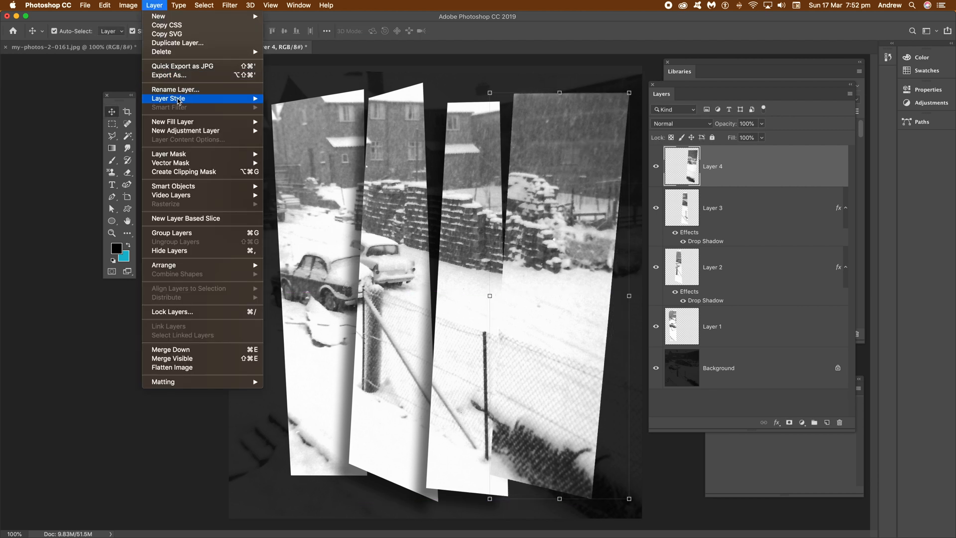
{"action": "left_click", "coordinate": [170, 98]}
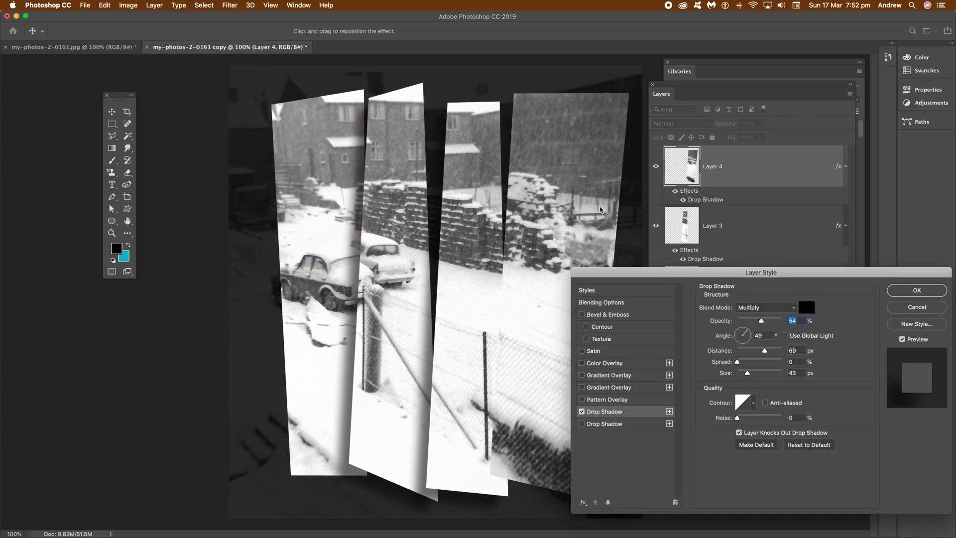
{"action": "left_click", "coordinate": [915, 290]}
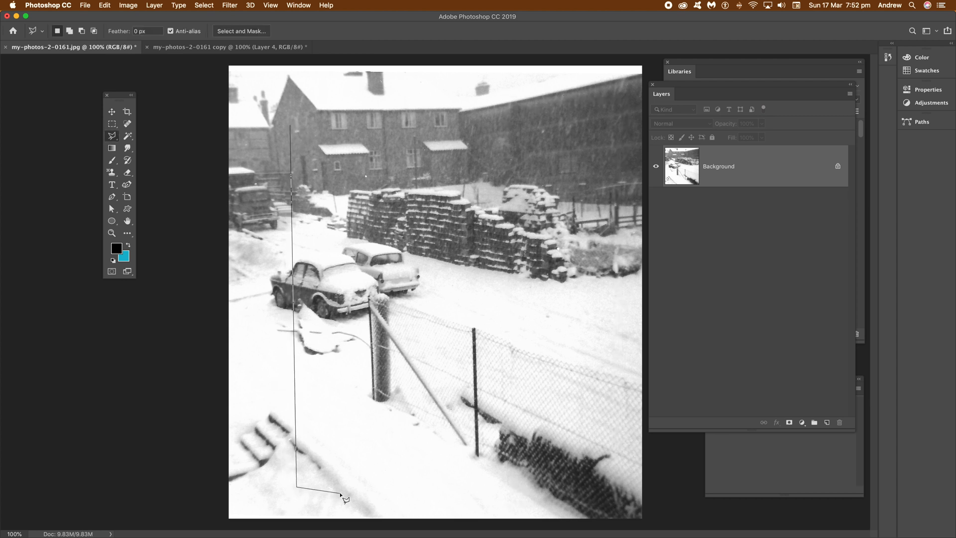
Add a left-hand strip as Layer 5 overlapping the first and give it a drop shadow
{"action": "left_click", "coordinate": [293, 130]}
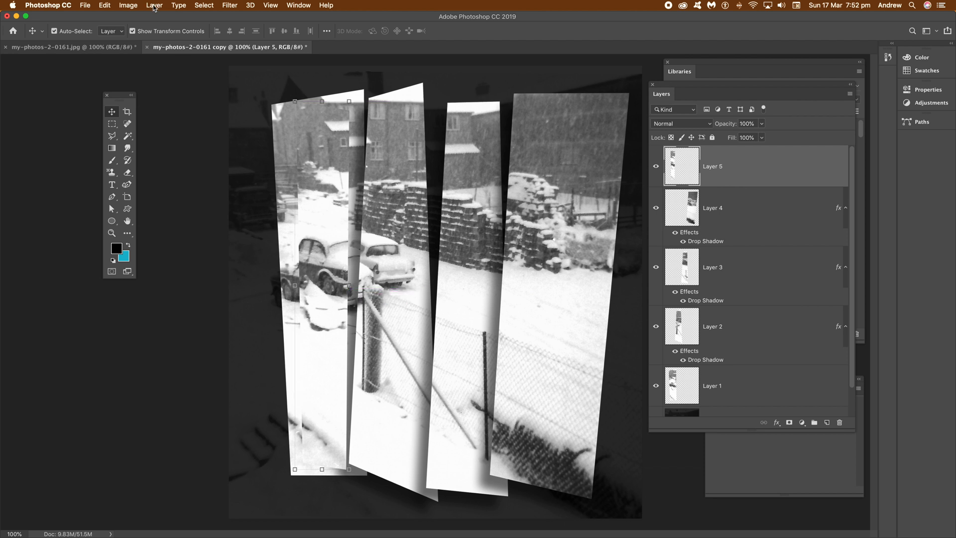
{"action": "left_click", "coordinate": [155, 5]}
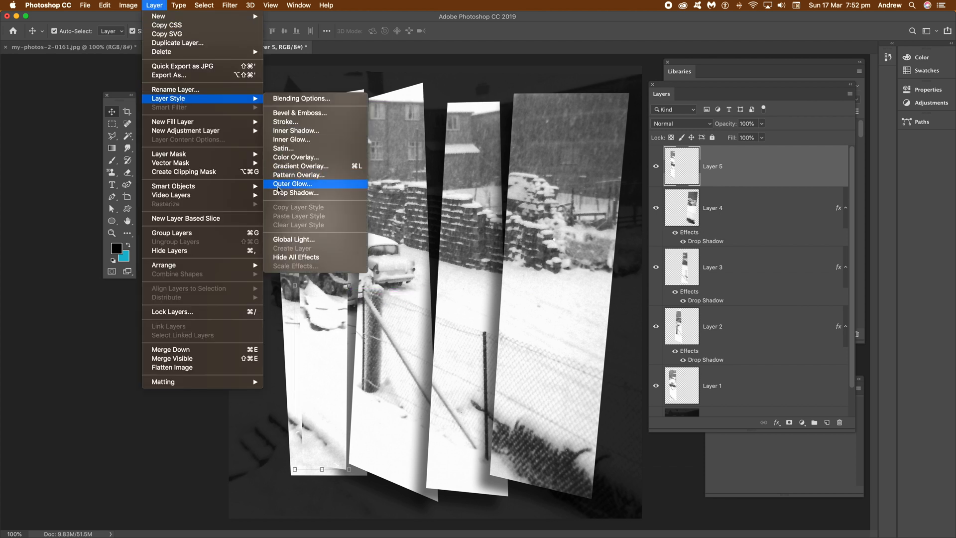
{"action": "left_click", "coordinate": [295, 192]}
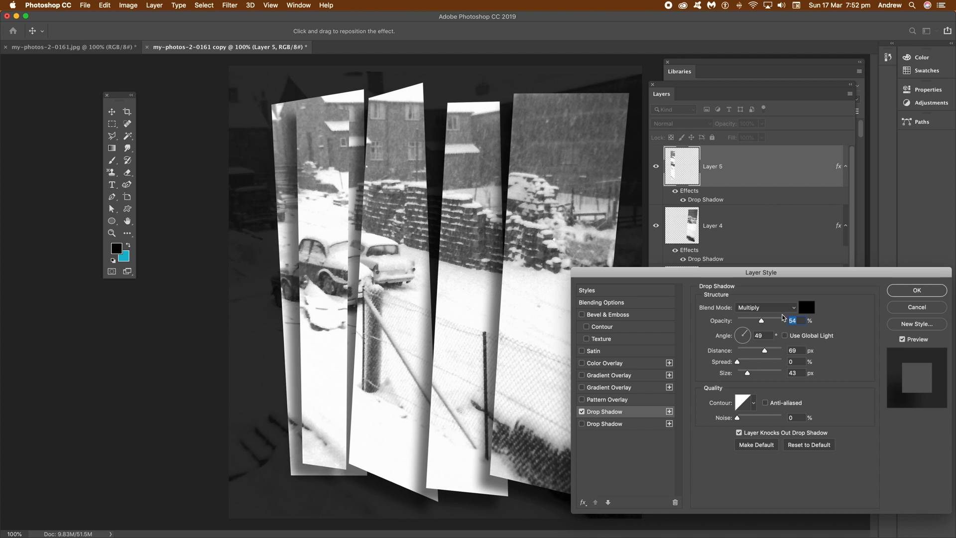
{"action": "left_click", "coordinate": [915, 290]}
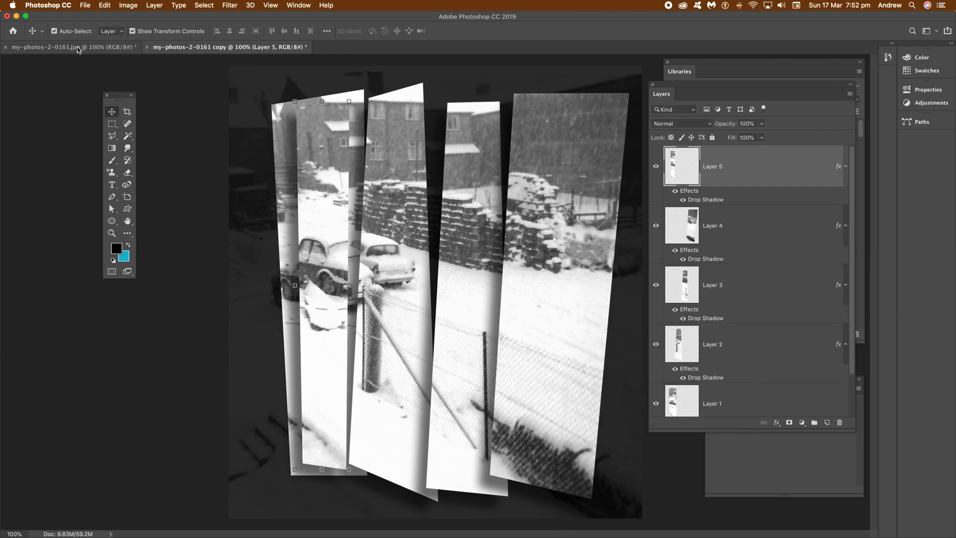
Lasso a short strip from the original photo, paste it into the collage and tilt it slightly smaller
{"action": "left_click", "coordinate": [67, 47]}
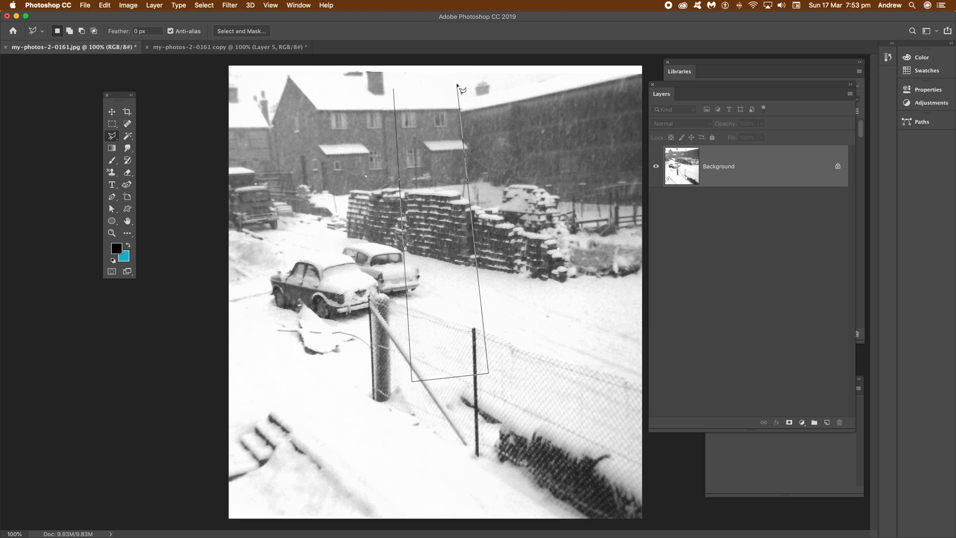
{"action": "left_click", "coordinate": [457, 86]}
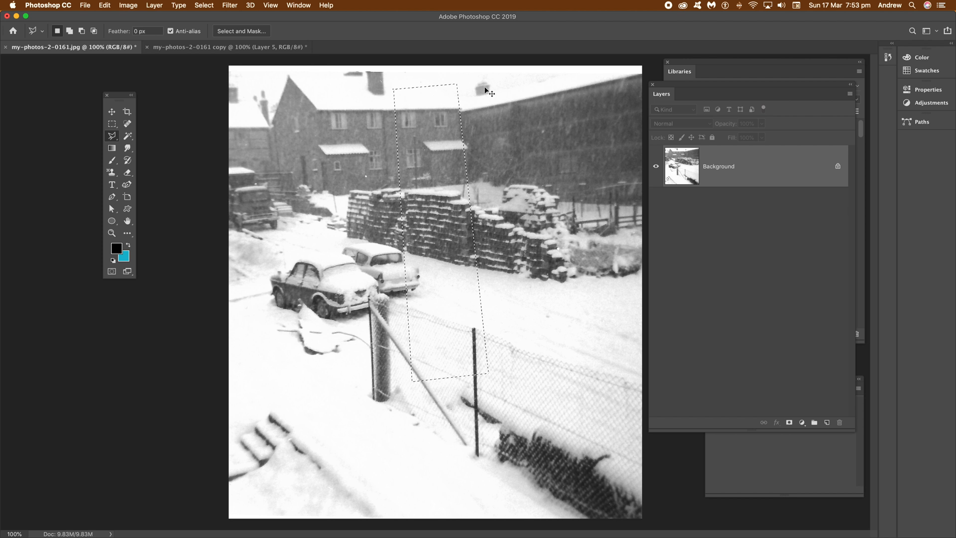
{"action": "left_click", "coordinate": [226, 47]}
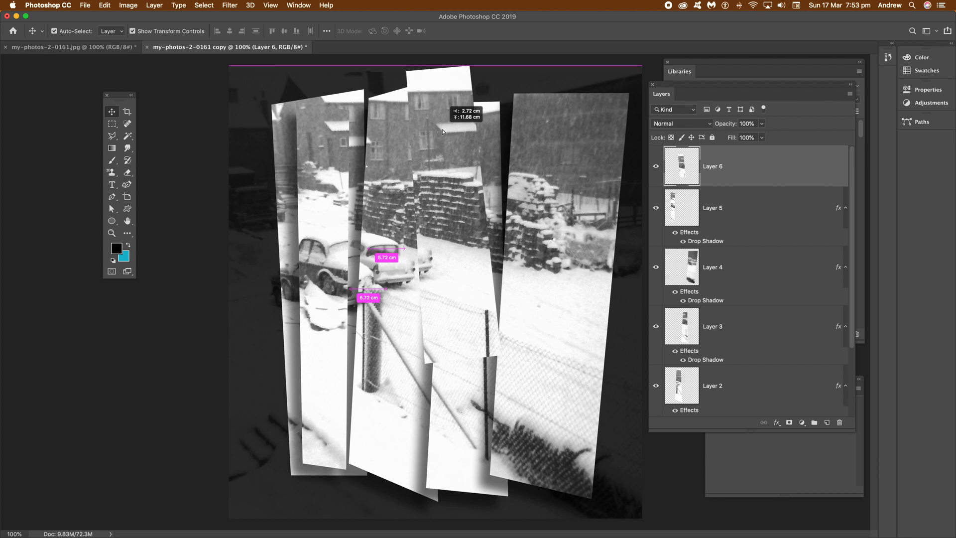
{"action": "mouse_move", "coordinate": [439, 133]}
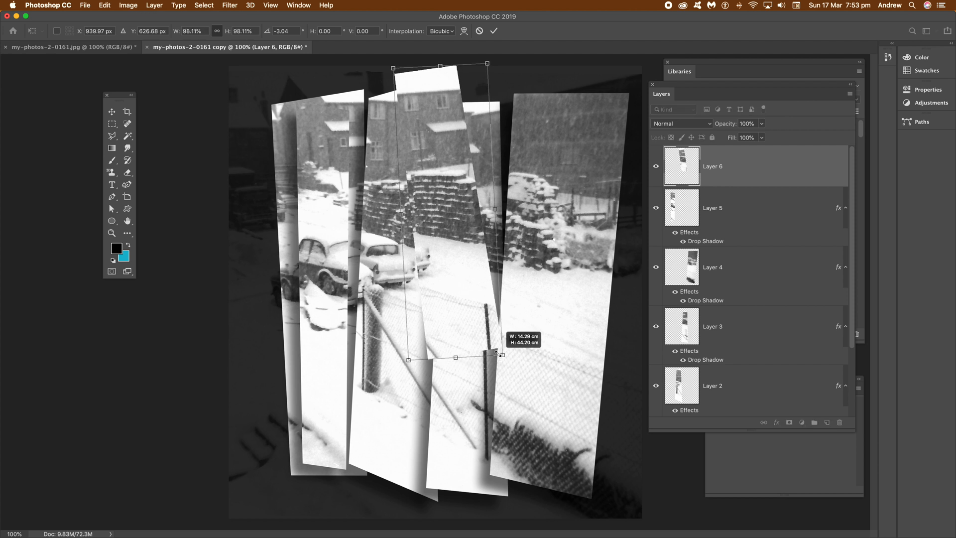
{"action": "left_click_drag", "start_coordinate": [500, 354], "coordinate": [489, 339]}
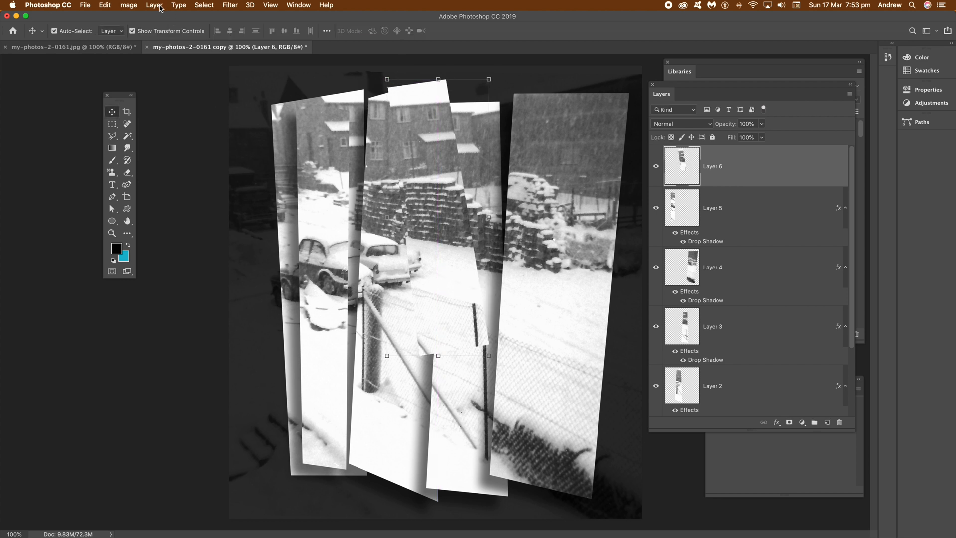
Add a Drop Shadow layer style to the short strip (Layer 6) with default settings
{"action": "left_click", "coordinate": [155, 5]}
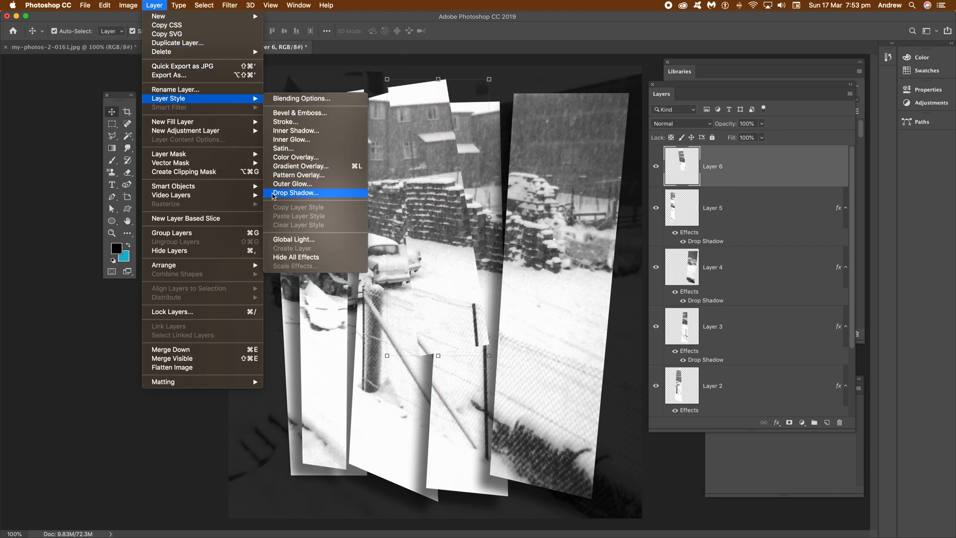
{"action": "left_click", "coordinate": [296, 192]}
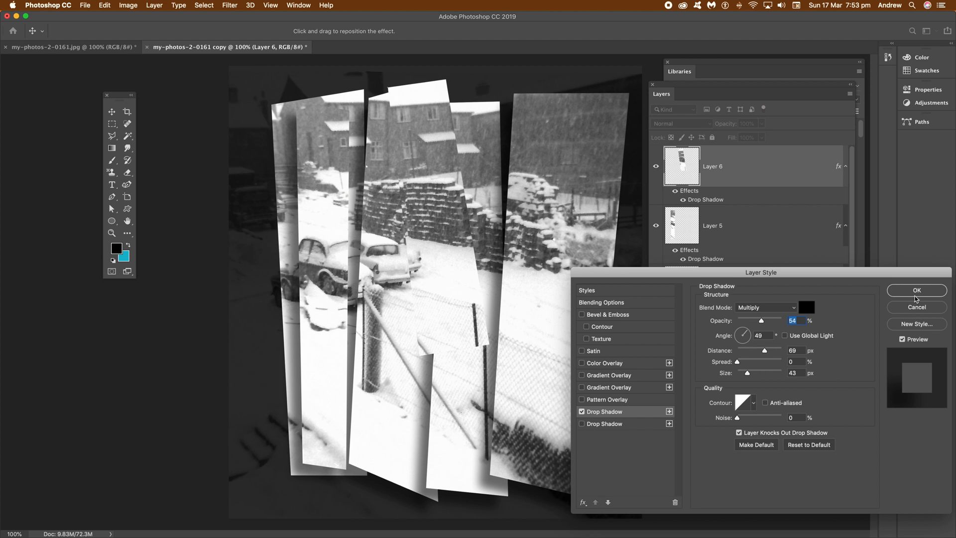
{"action": "left_click", "coordinate": [917, 290]}
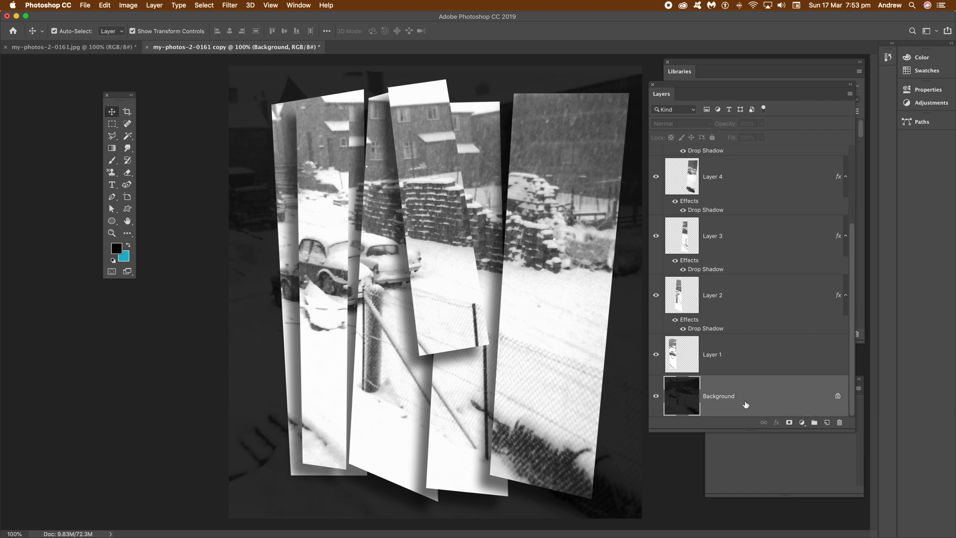
Fill the Background layer with white via Edit > Fill, then go to Layer to flatten
{"action": "left_click", "coordinate": [103, 6]}
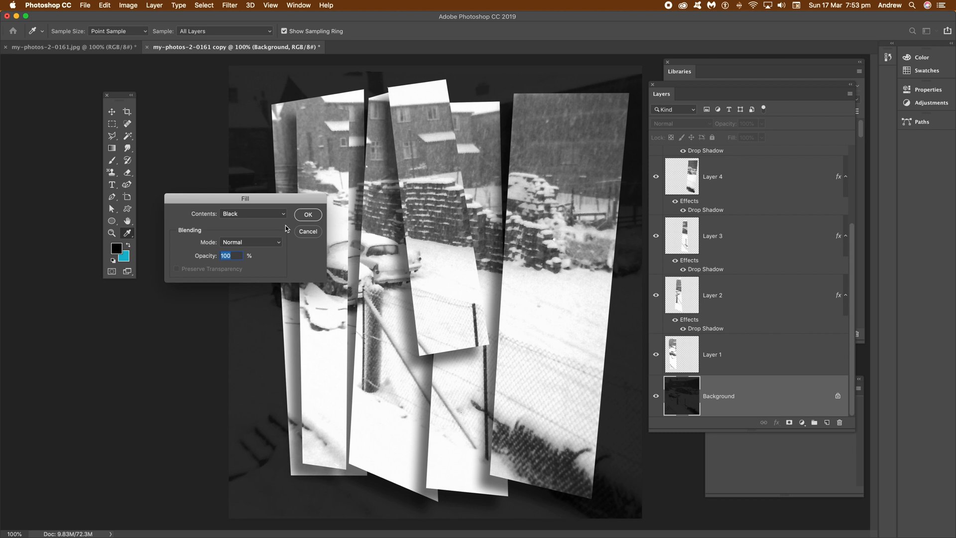
{"action": "left_click", "coordinate": [252, 213]}
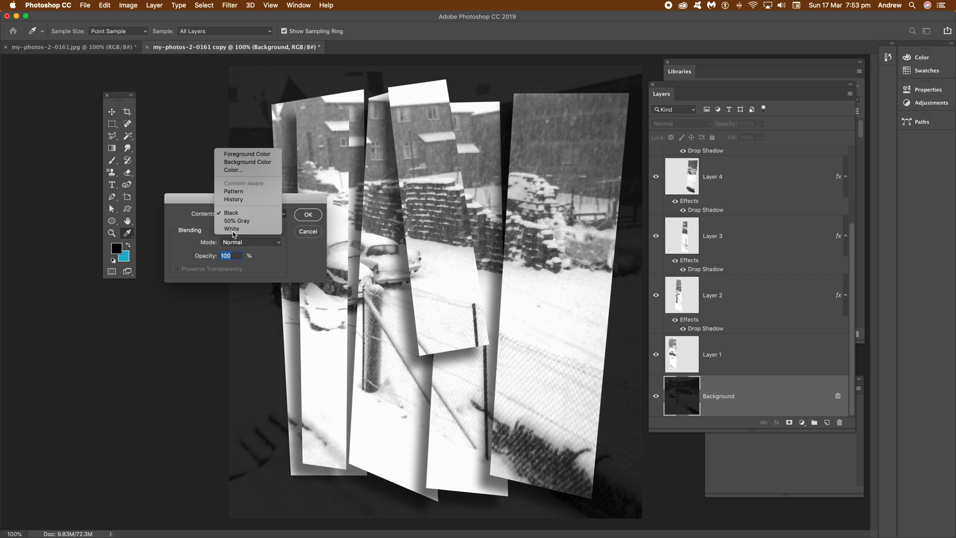
{"action": "left_click", "coordinate": [308, 214]}
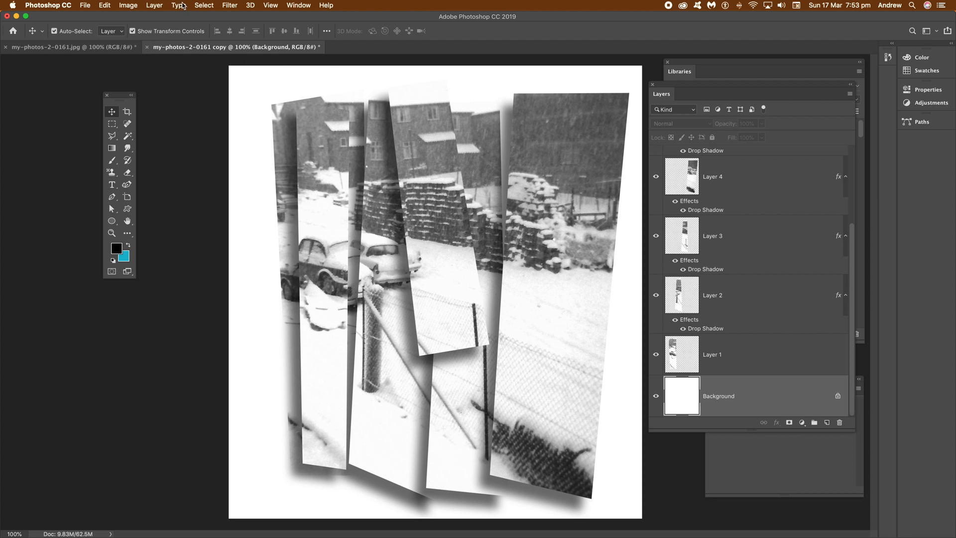
{"action": "left_click", "coordinate": [154, 5]}
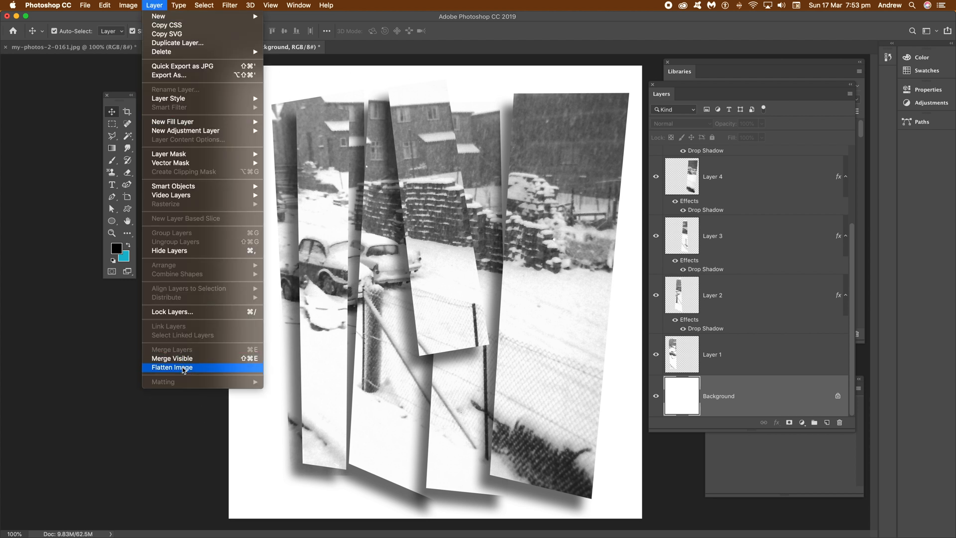